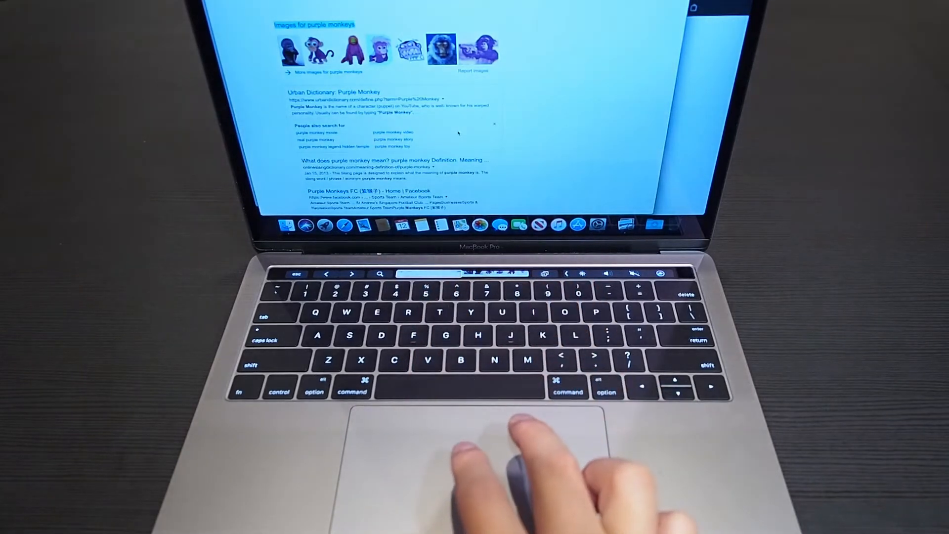
scroll("down", 3)
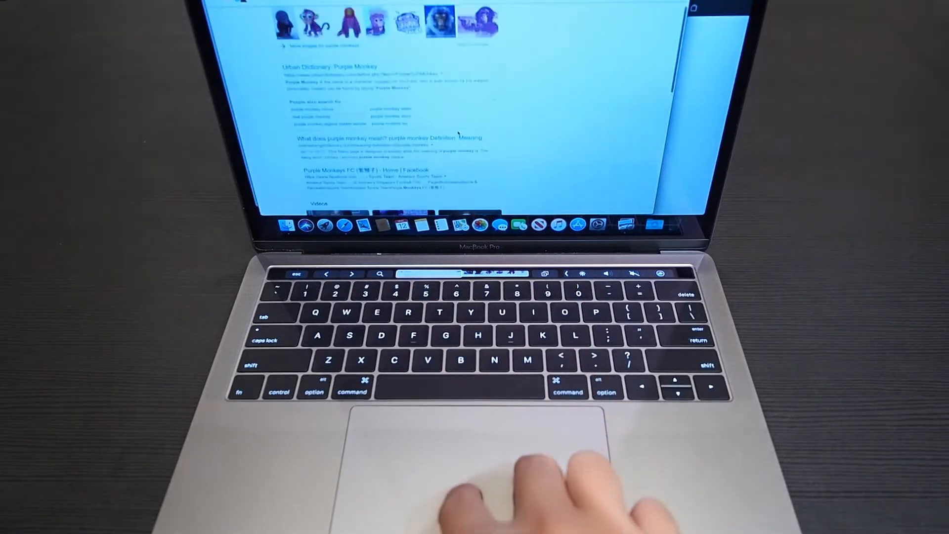
scroll("down", 3)
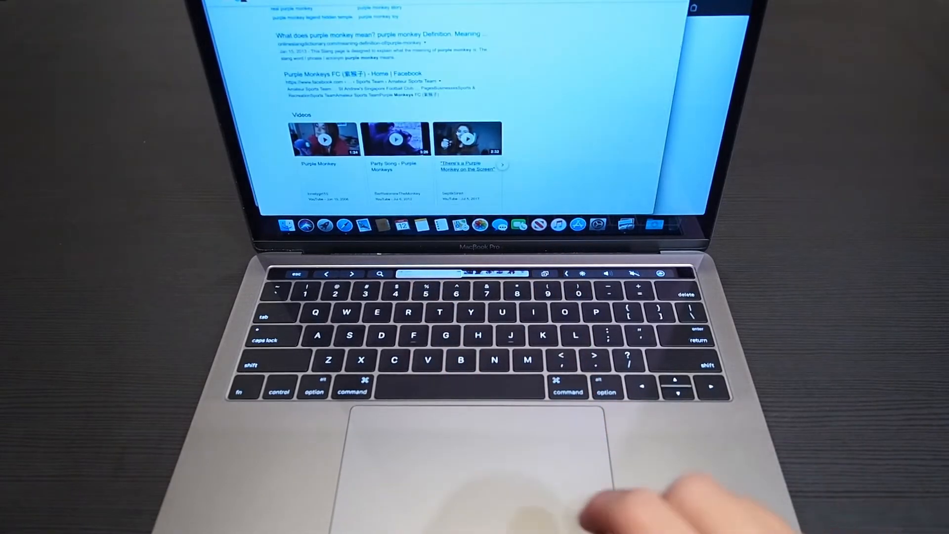